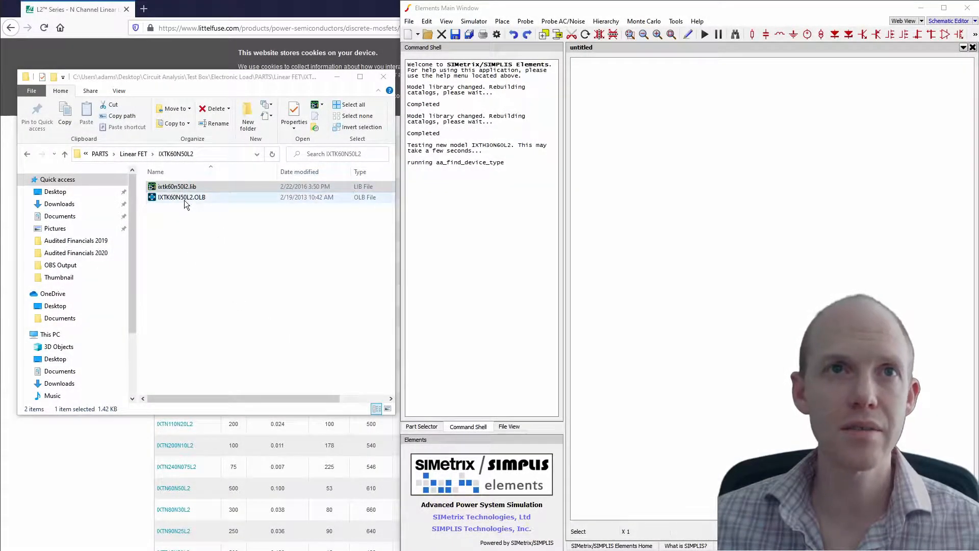
Step: Install the ixtk60n50l2.lib model file through the Install or Edit dialog
right_click(177, 186)
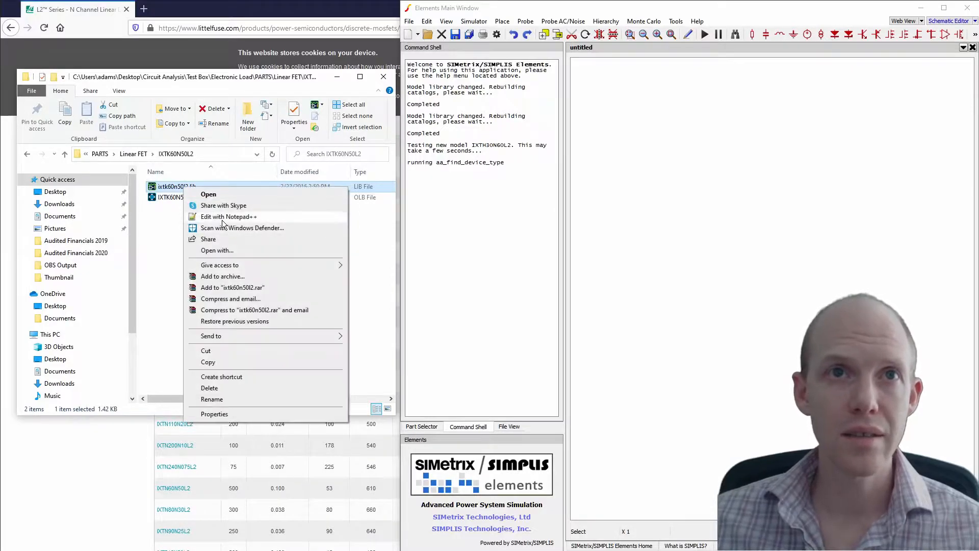
click(228, 216)
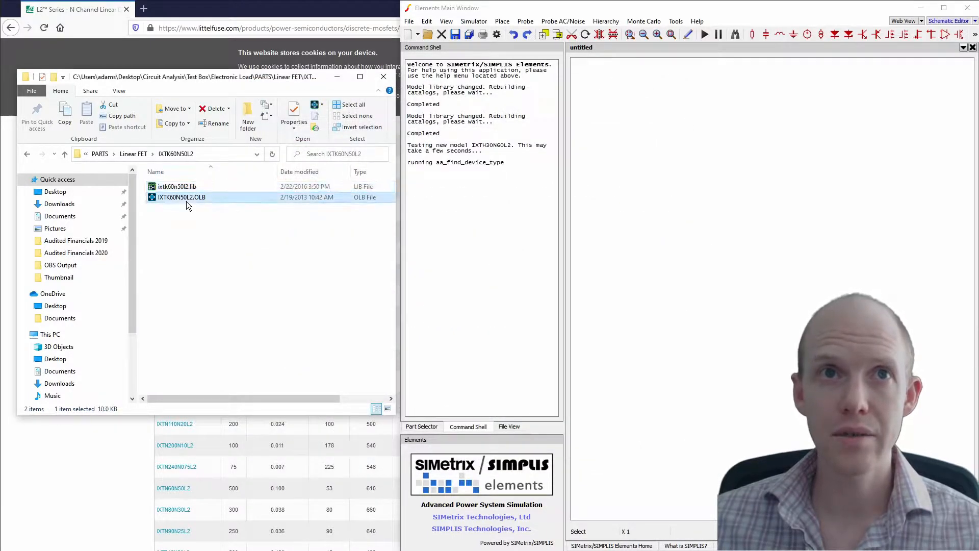
mouse_move(181, 197)
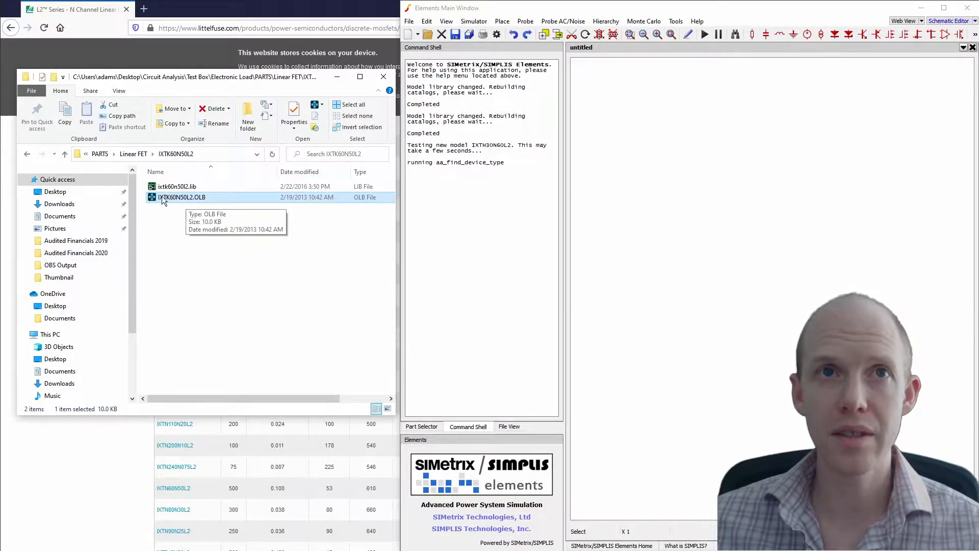
click(177, 186)
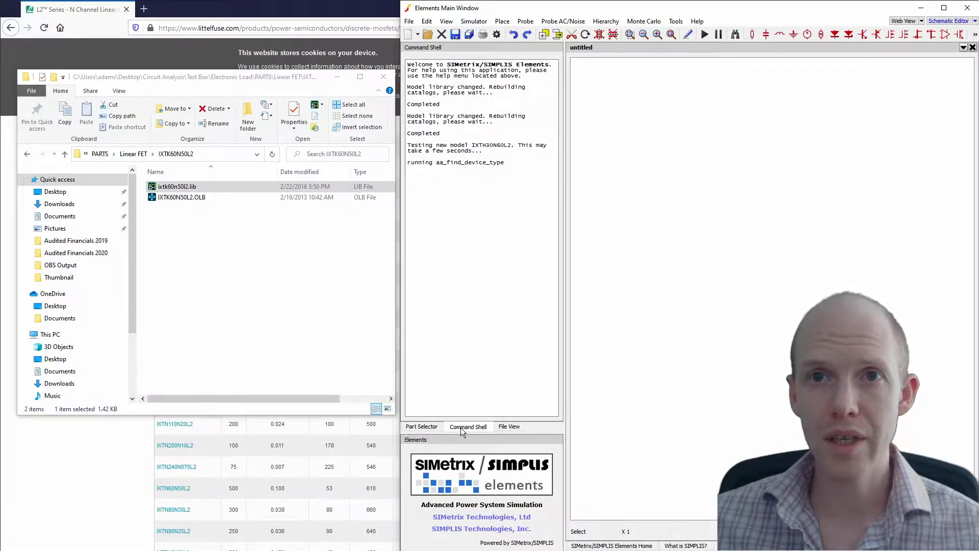
mouse_move(506, 124)
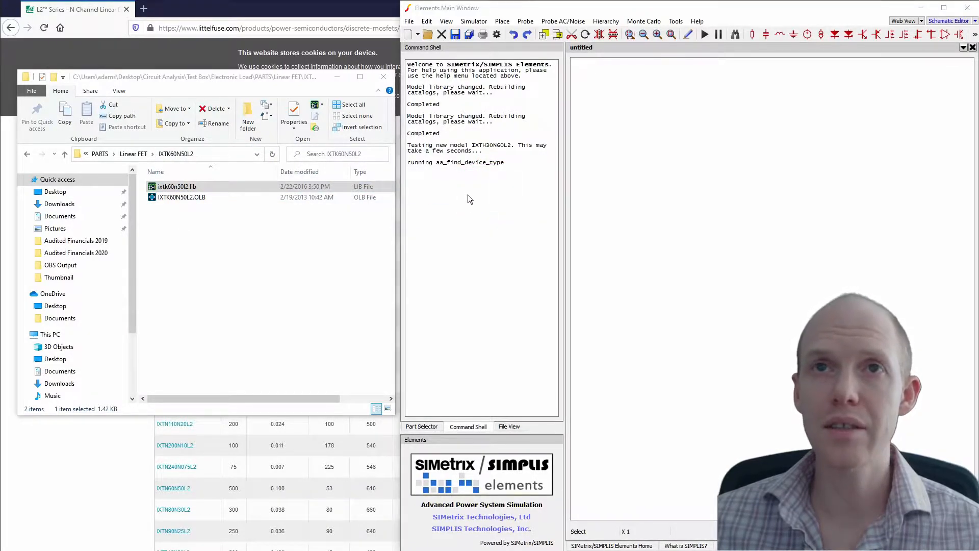
double_click(177, 186)
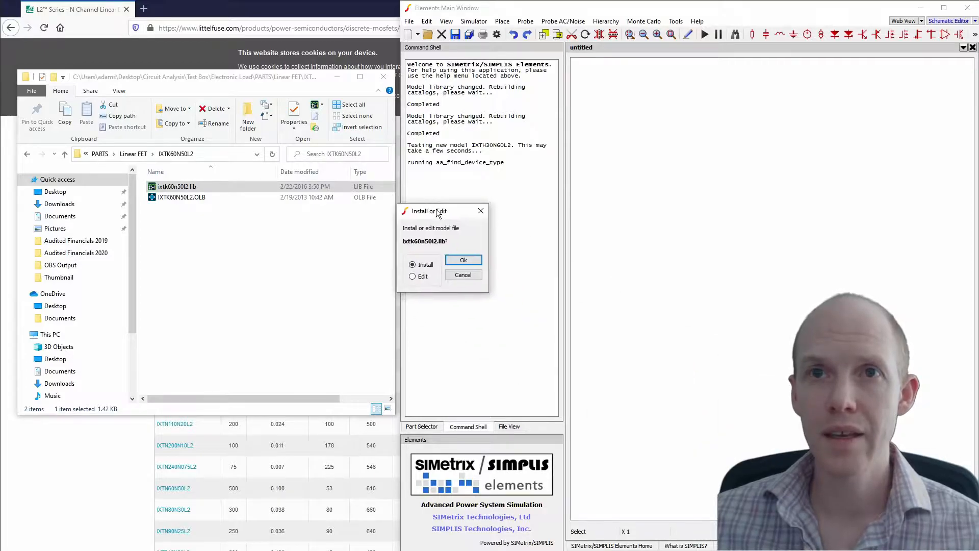
mouse_move(417, 234)
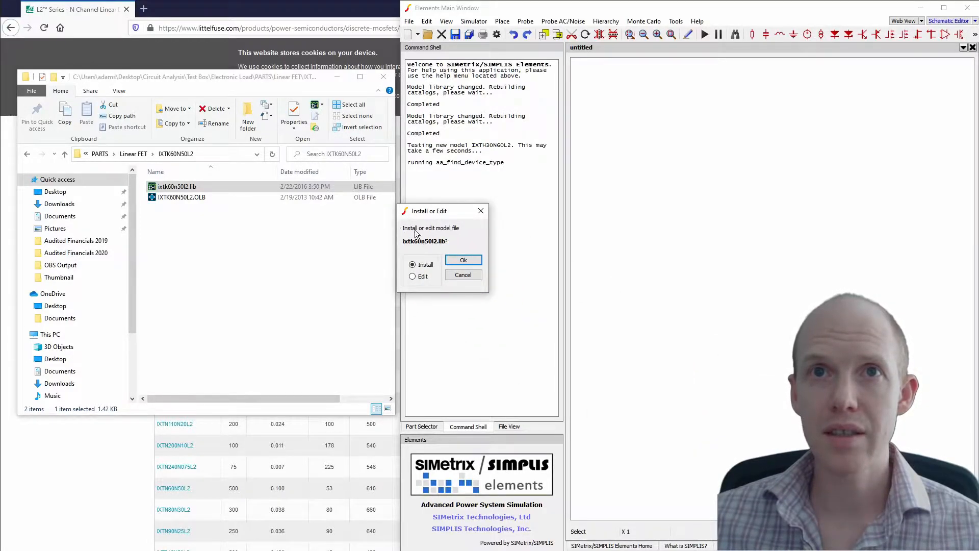
click(463, 260)
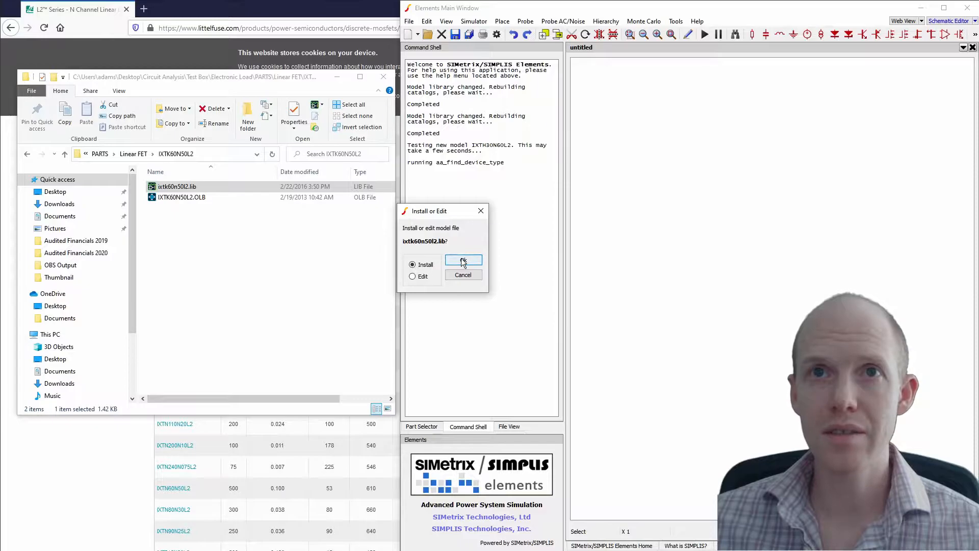
click(463, 261)
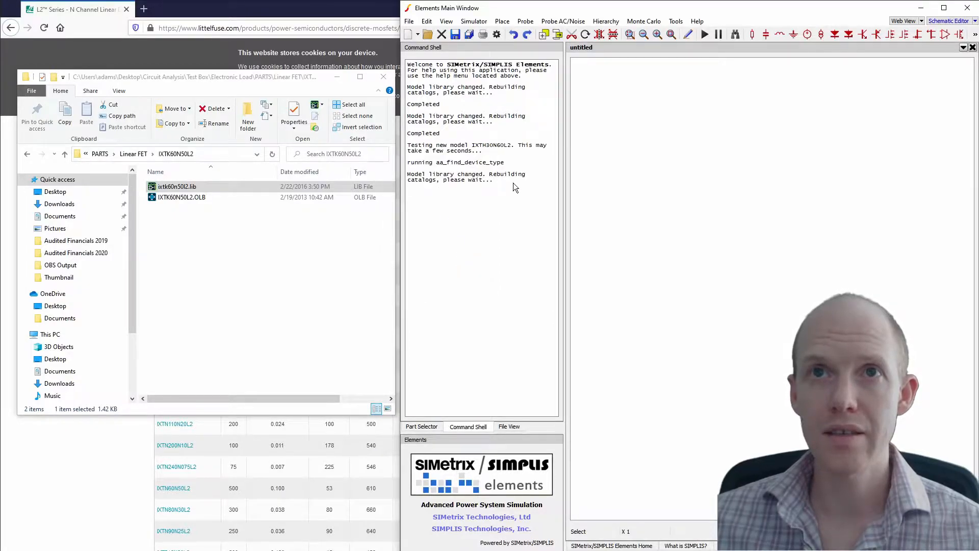
mouse_move(698, 172)
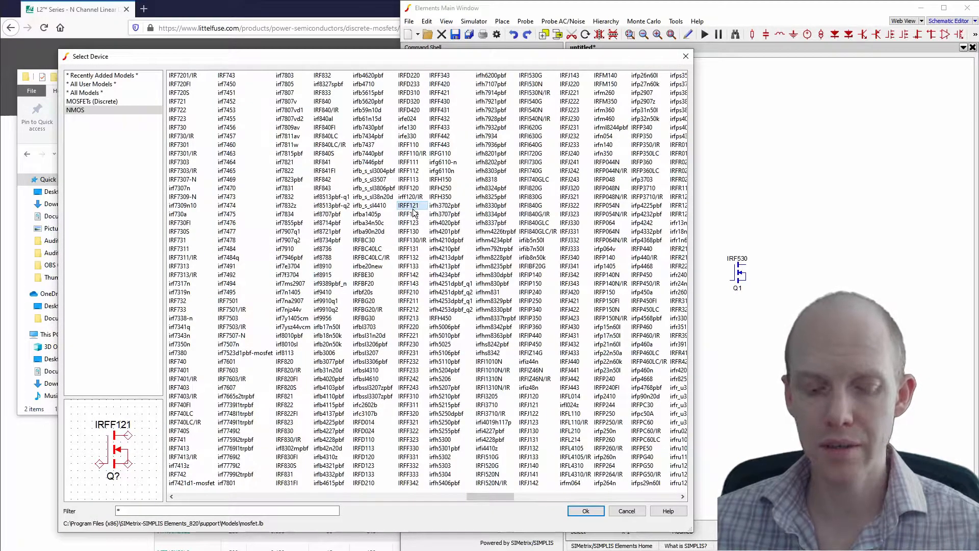
Step: Place IRF530 from the NMOS list as Q1, browsing All User Models and All Models
click(408, 214)
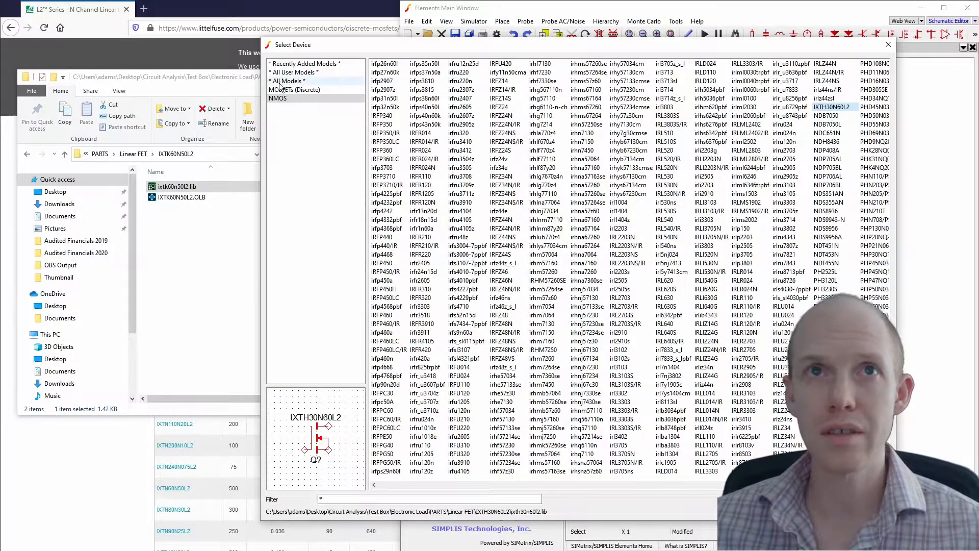
click(293, 72)
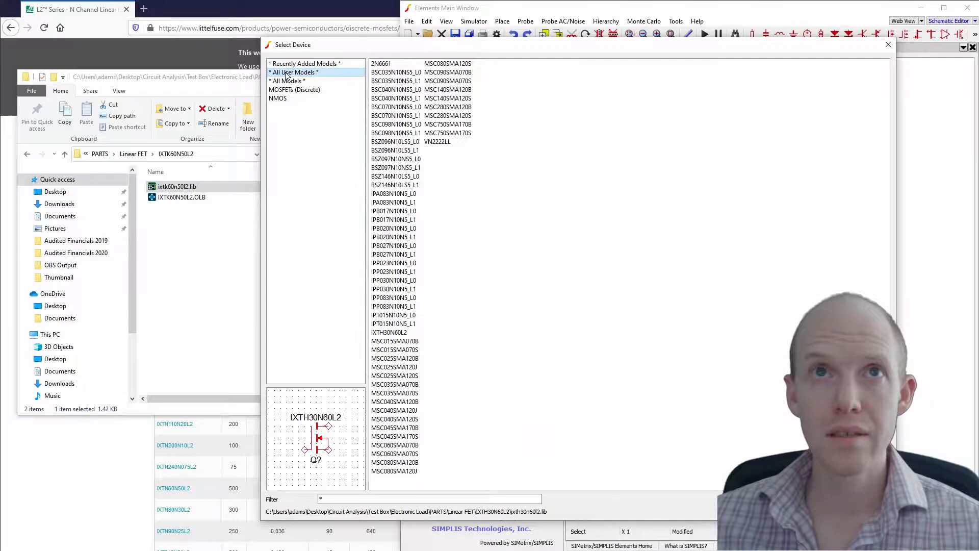
click(288, 81)
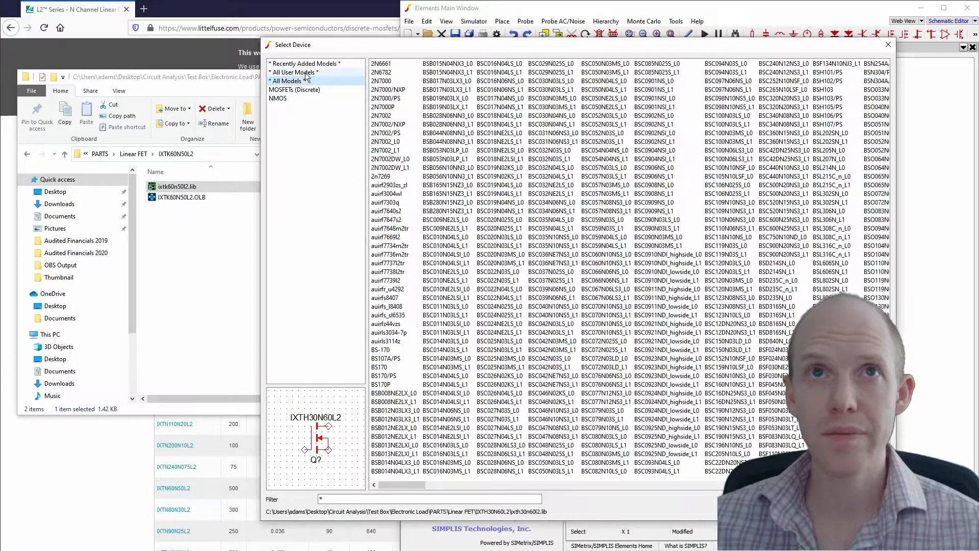
click(305, 63)
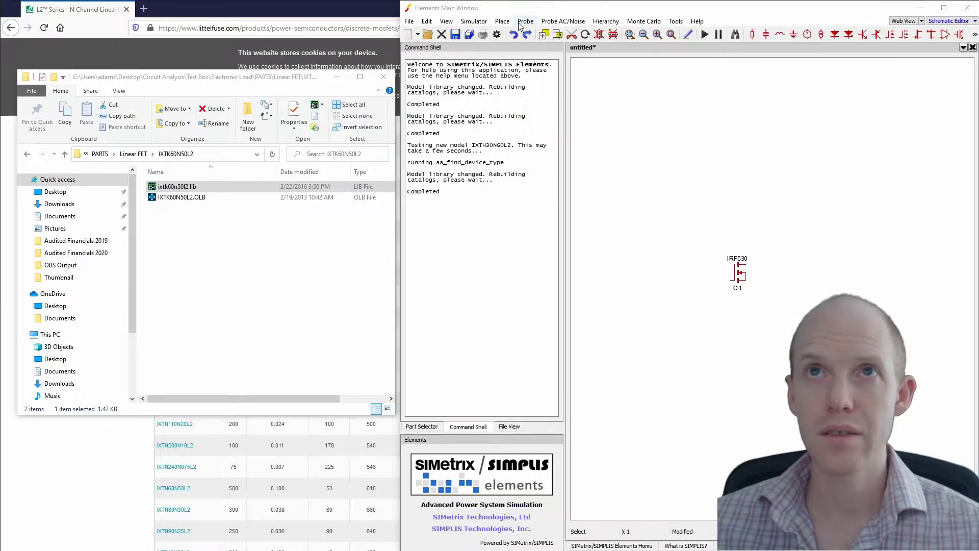
Step: Select IXTK60N50L2 under Recently Added Models in the model library chooser
click(502, 21)
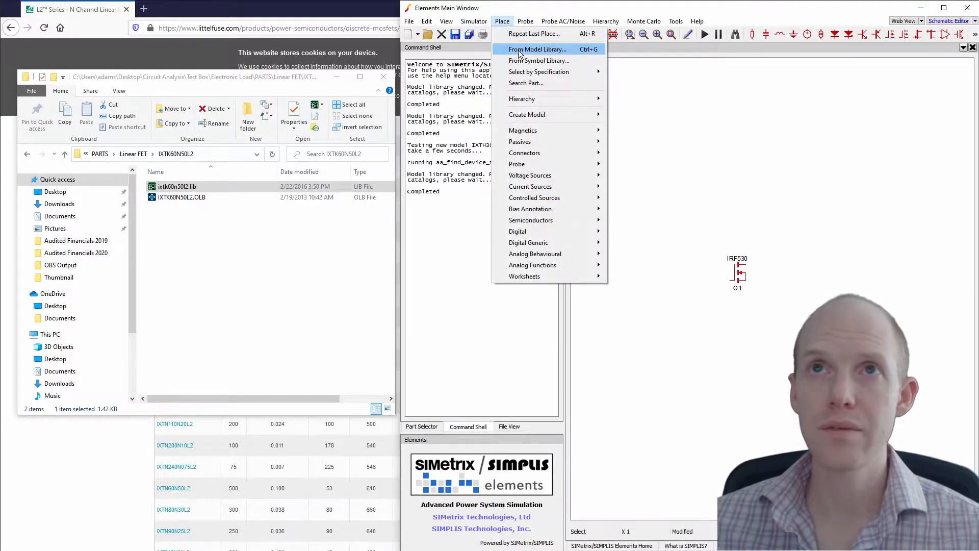
click(537, 49)
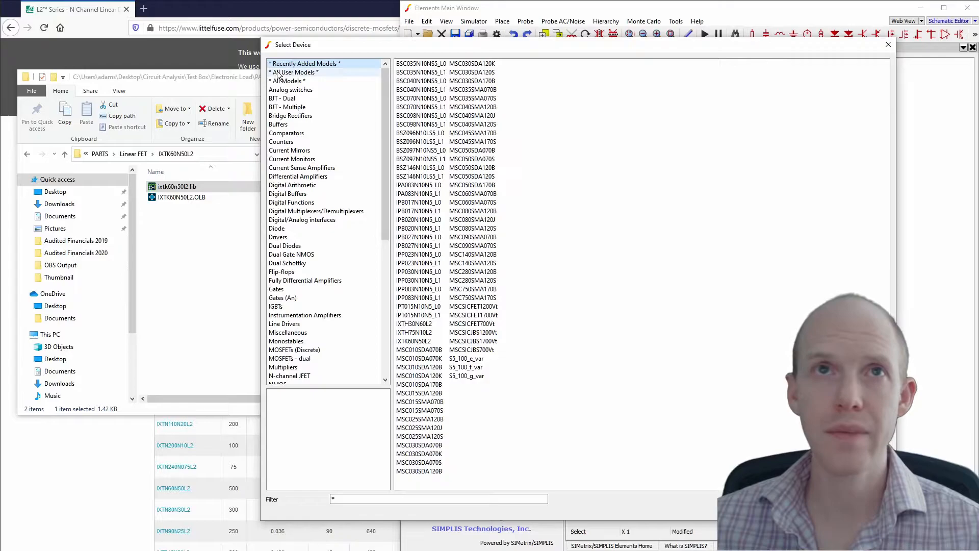
mouse_move(631, 378)
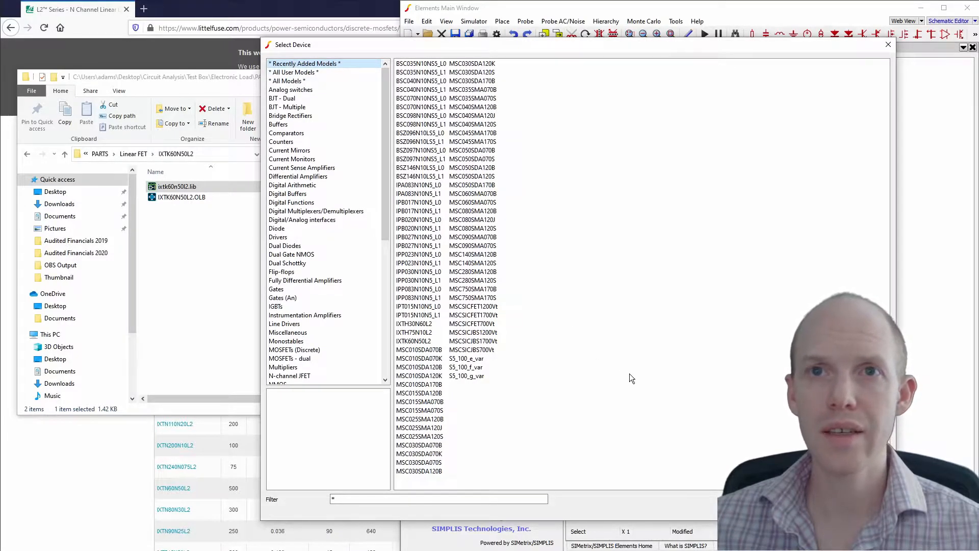
click(414, 341)
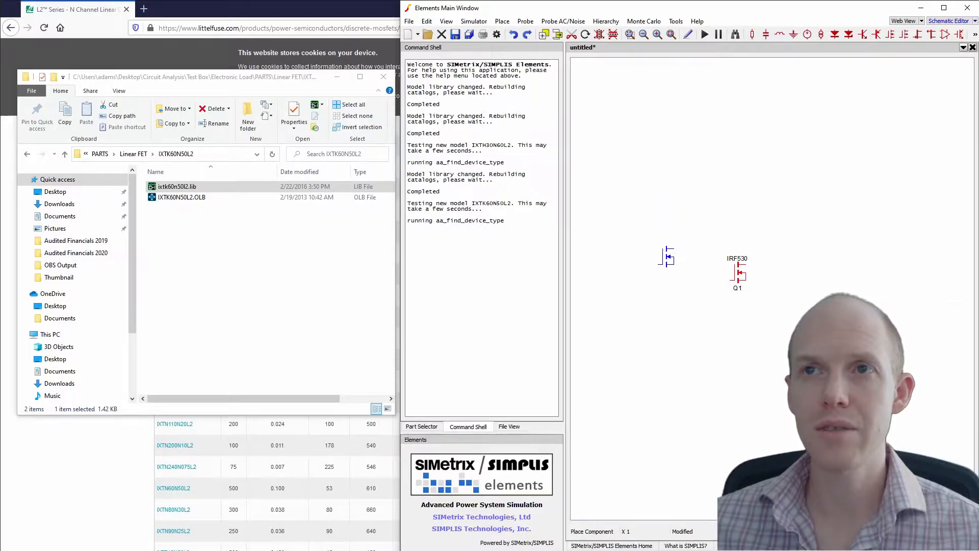
Step: Drop the IXTK60N50L2 part on the schematic and assign it to the NMOS category
click(667, 278)
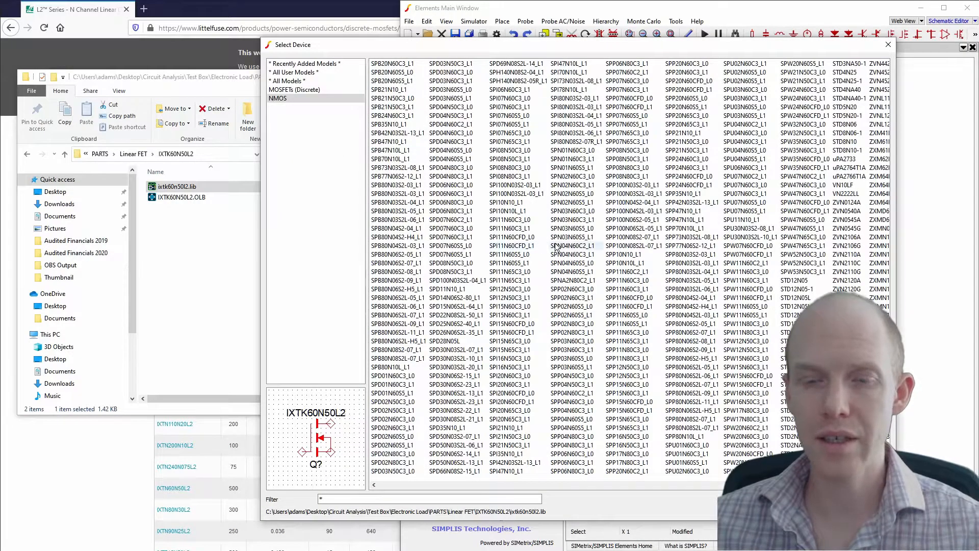
click(570, 246)
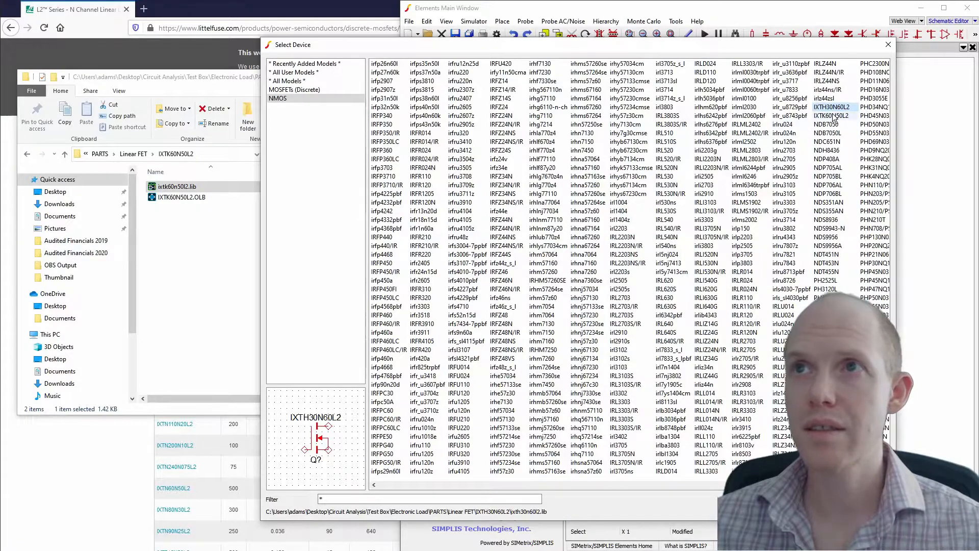
click(831, 116)
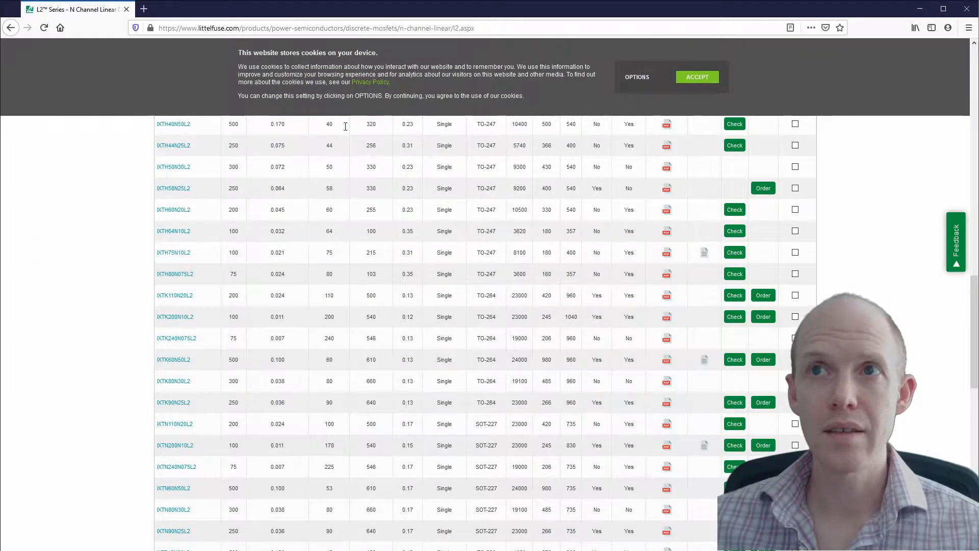
scroll(up, 3)
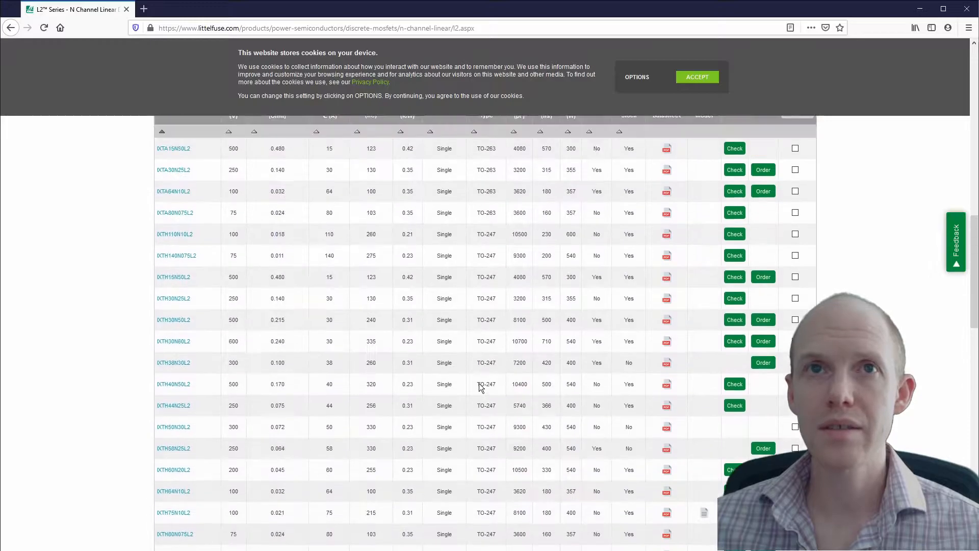
scroll(up, 3)
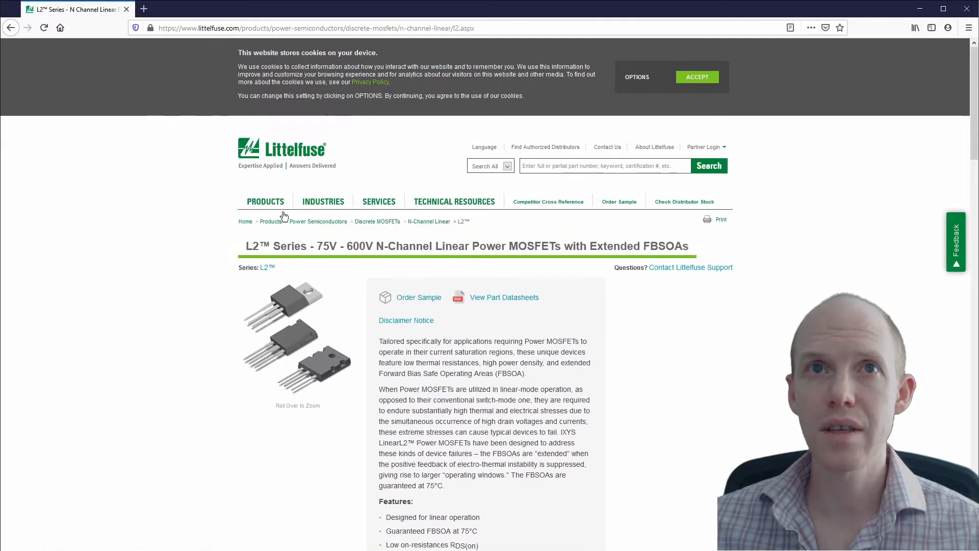
mouse_move(510, 387)
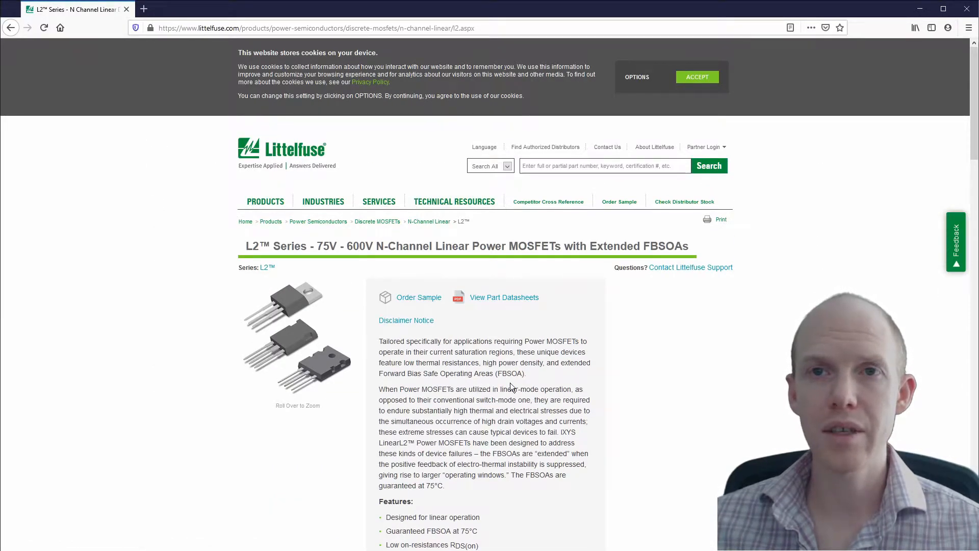
scroll(down, 3)
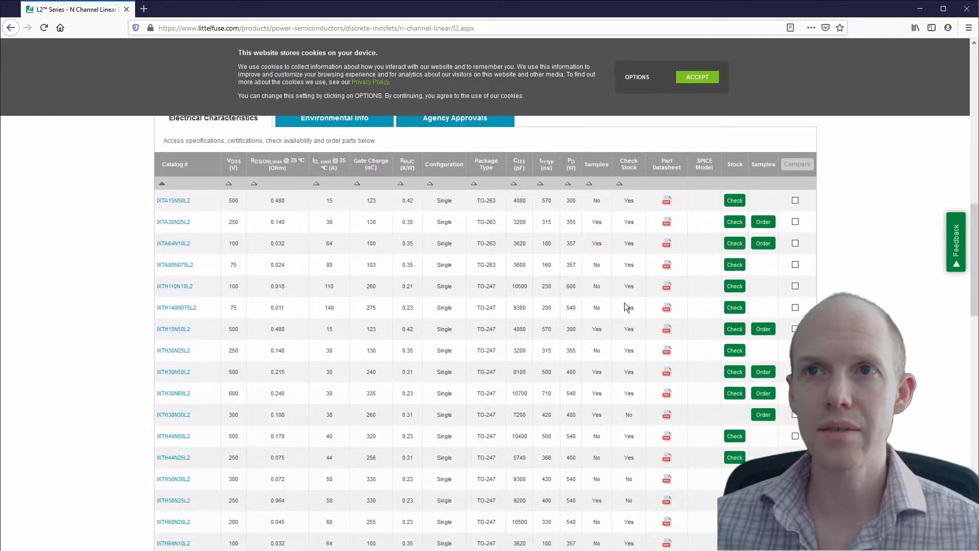
scroll(down, 3)
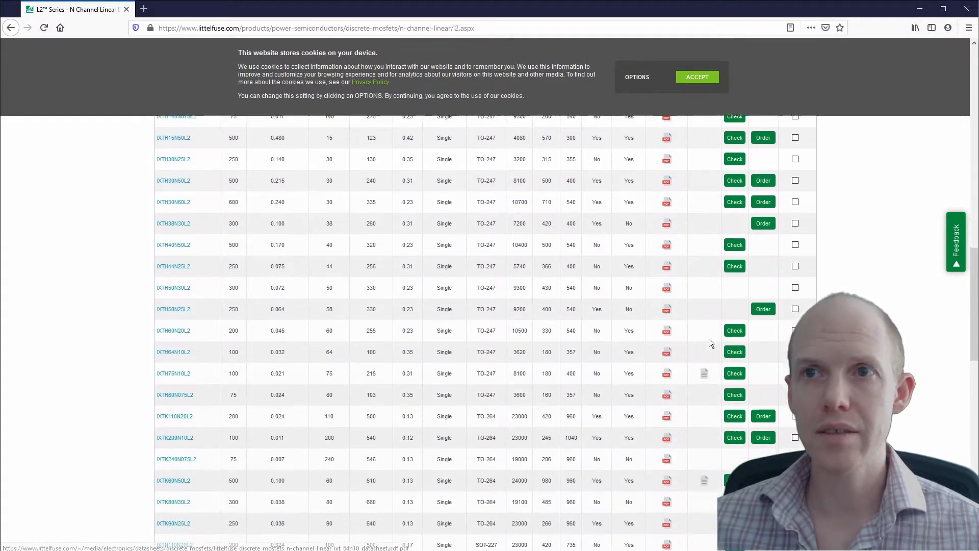
scroll(down, 3)
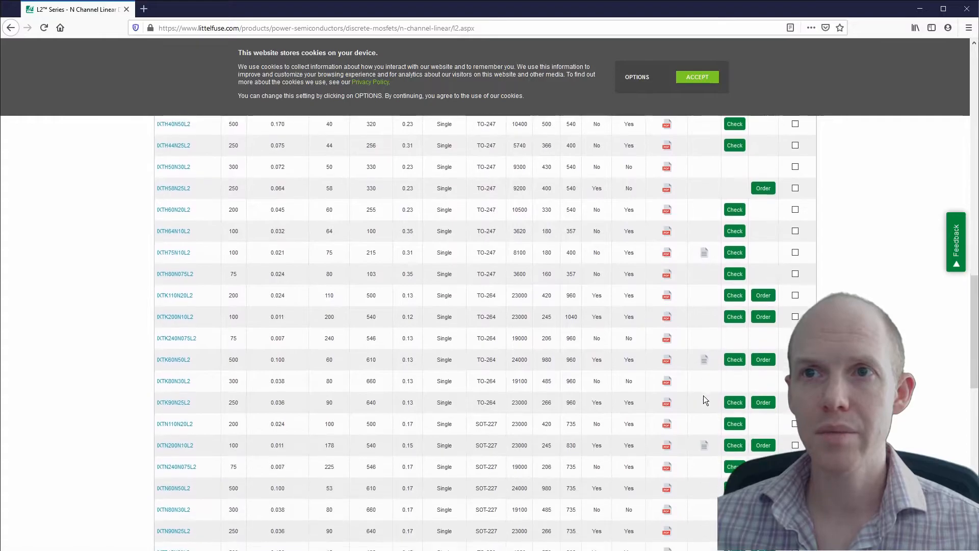